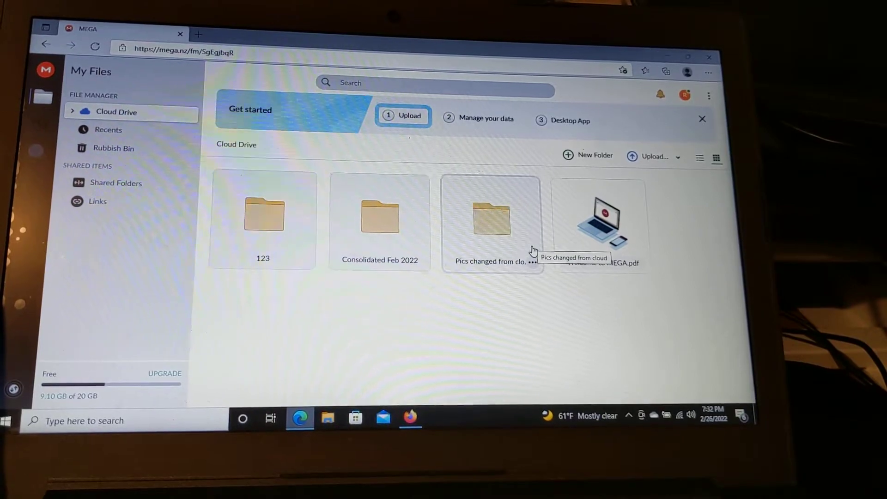
{"action": "mouse_move", "coordinate": [498, 315]}
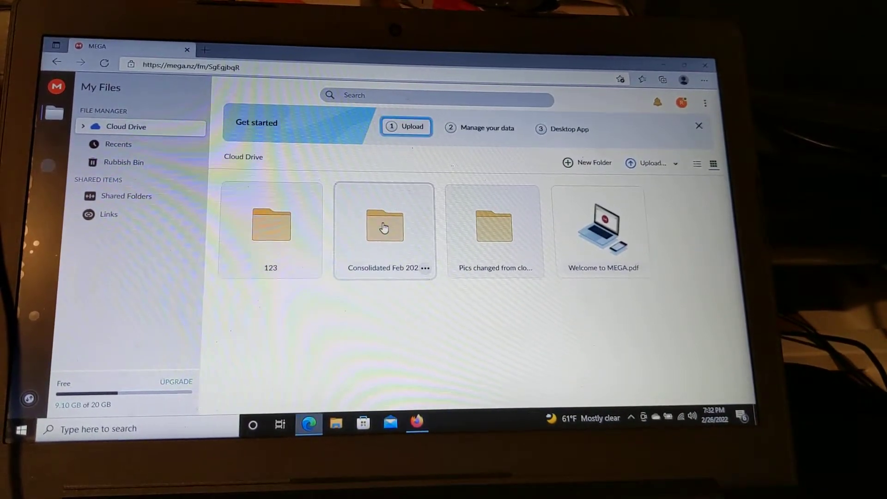
{"action": "mouse_move", "coordinate": [384, 226]}
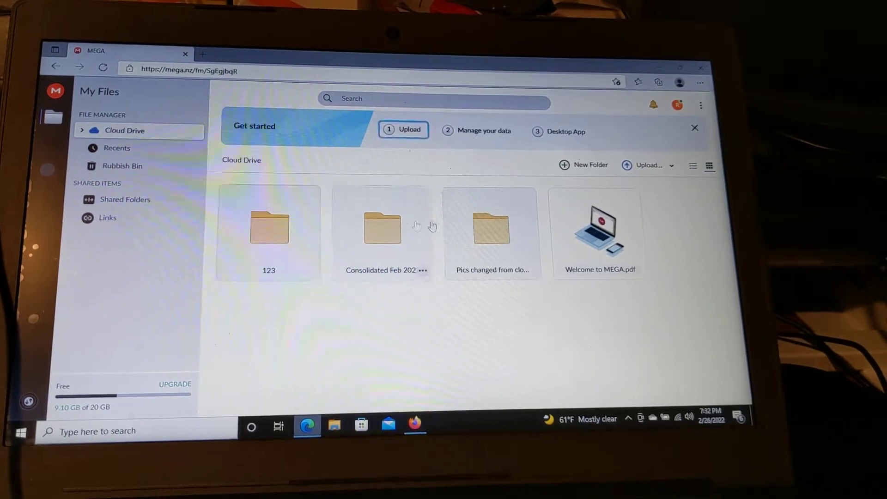
Step: After glancing at folder 123's actions, create a new Cloud Drive folder named 'xyz'
{"action": "right_click", "coordinate": [268, 229]}
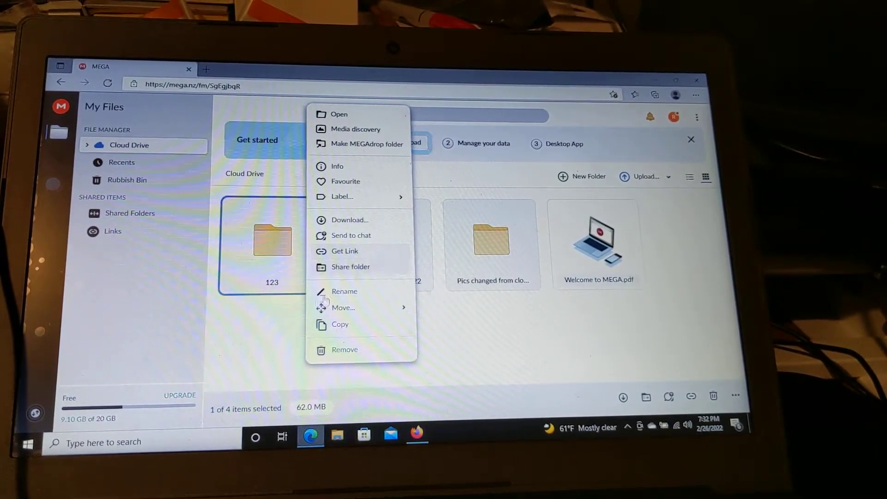
{"action": "left_click", "coordinate": [272, 337]}
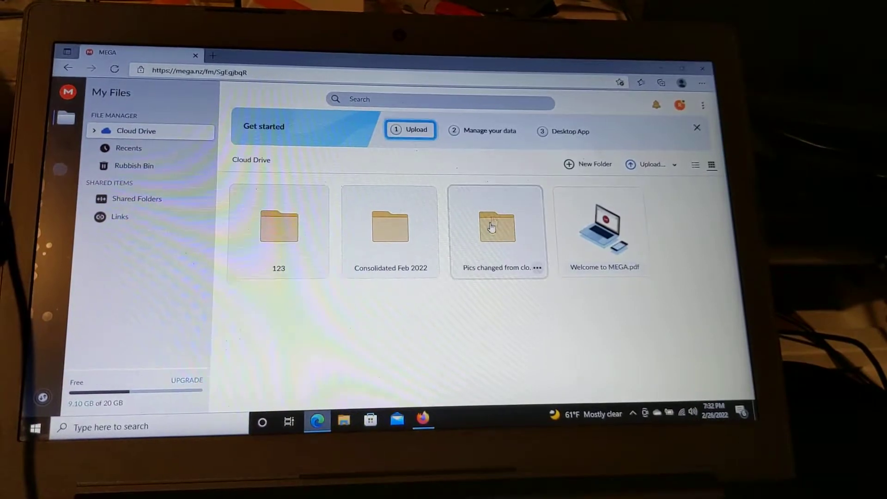
{"action": "left_click", "coordinate": [587, 164]}
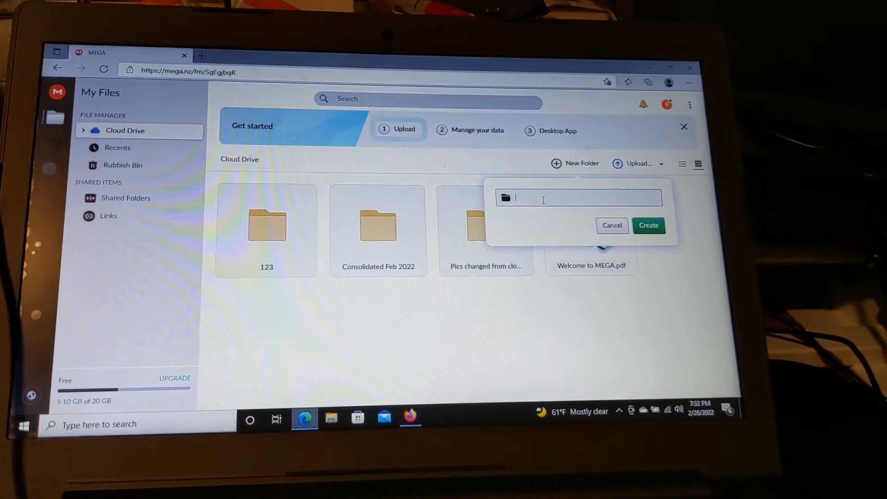
{"action": "type", "text": "xyz"}
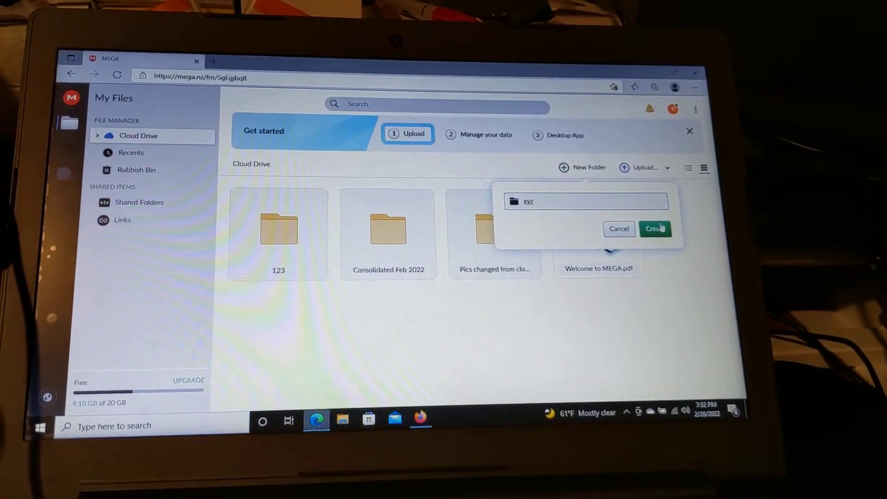
{"action": "left_click", "coordinate": [655, 228]}
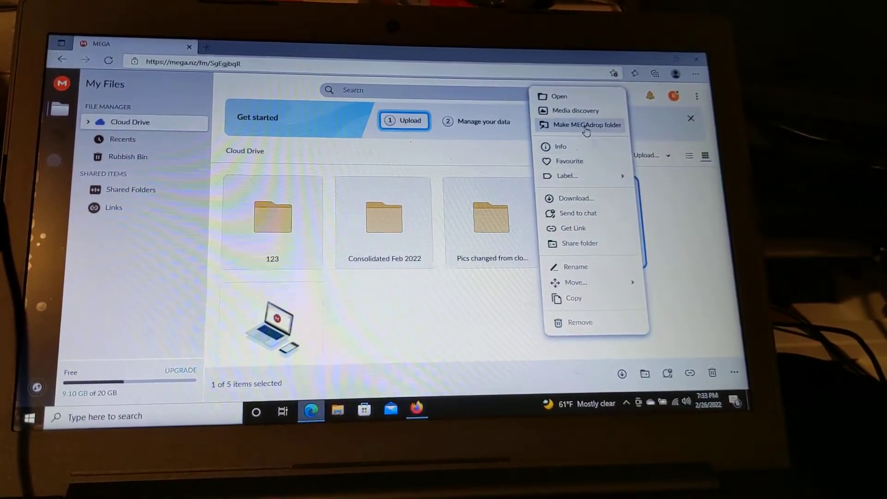
Step: Convert folder 'xyz' into a MEGAdrop folder and confirm its creation
{"action": "left_click", "coordinate": [586, 124]}
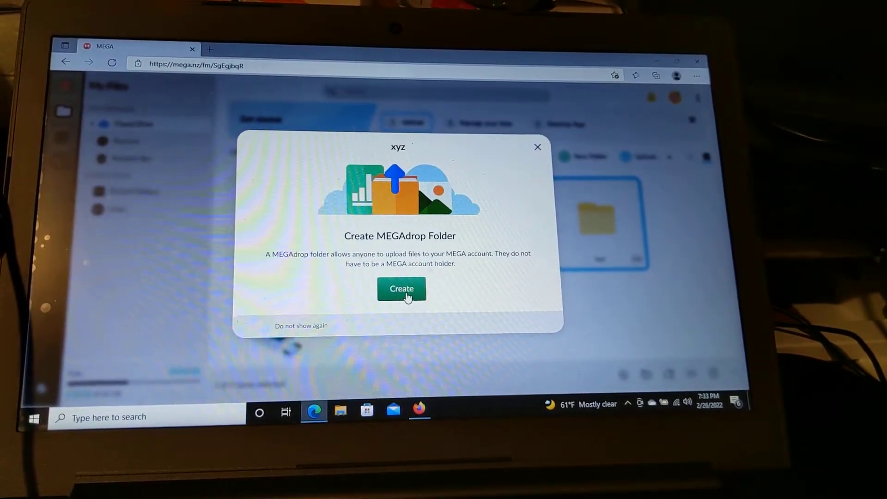
{"action": "left_click", "coordinate": [402, 290]}
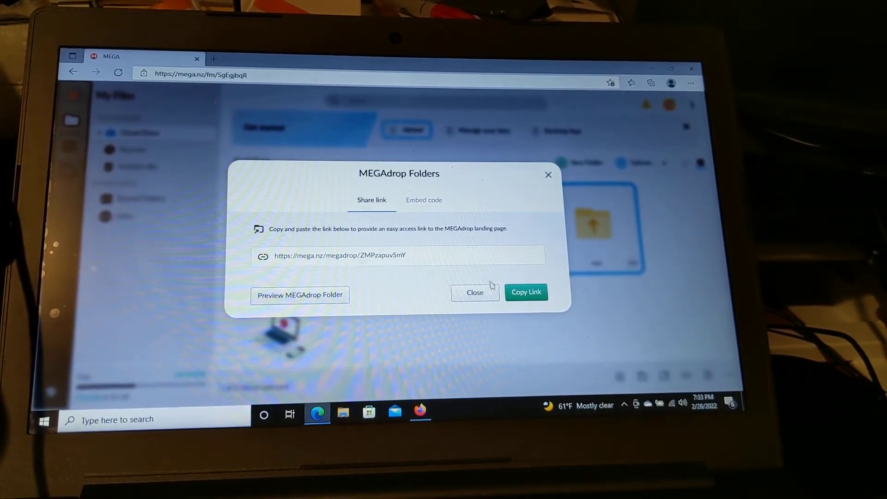
Step: Preview the xyz MEGAdrop upload page, then copy its upload link
{"action": "left_click", "coordinate": [524, 292]}
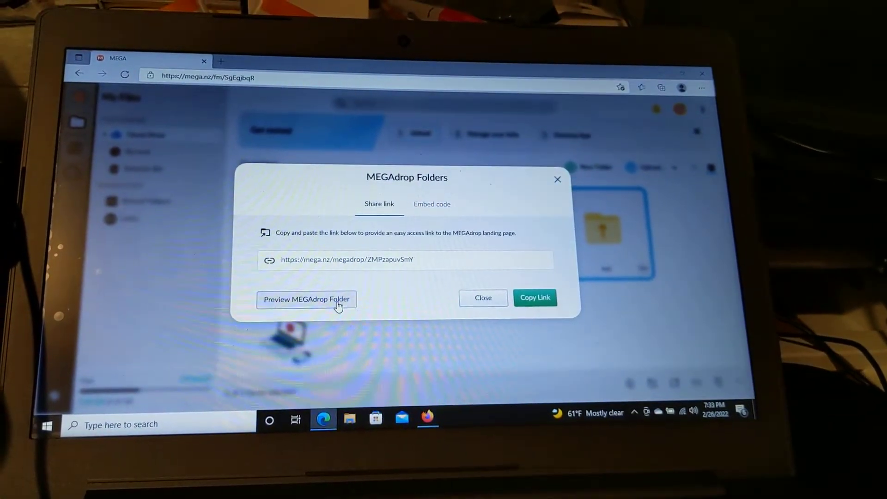
{"action": "left_click", "coordinate": [305, 299]}
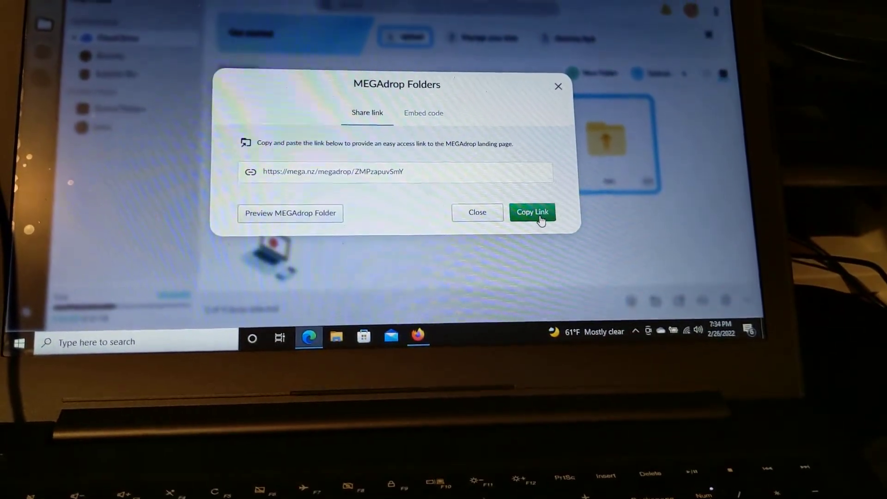
{"action": "left_click", "coordinate": [532, 212]}
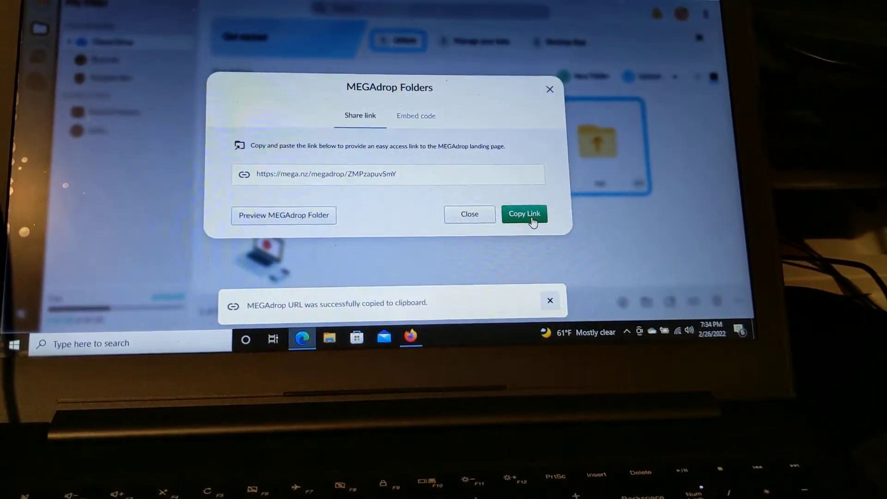